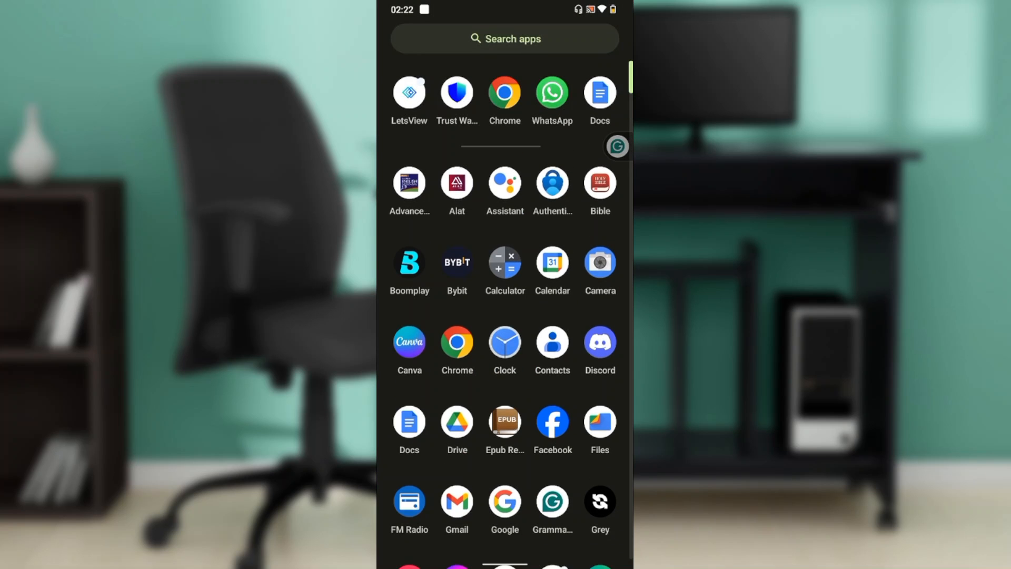
- Launch Trust Wallet to its Main Wallet 1 home screen with the crypto balances list
click(456, 93)
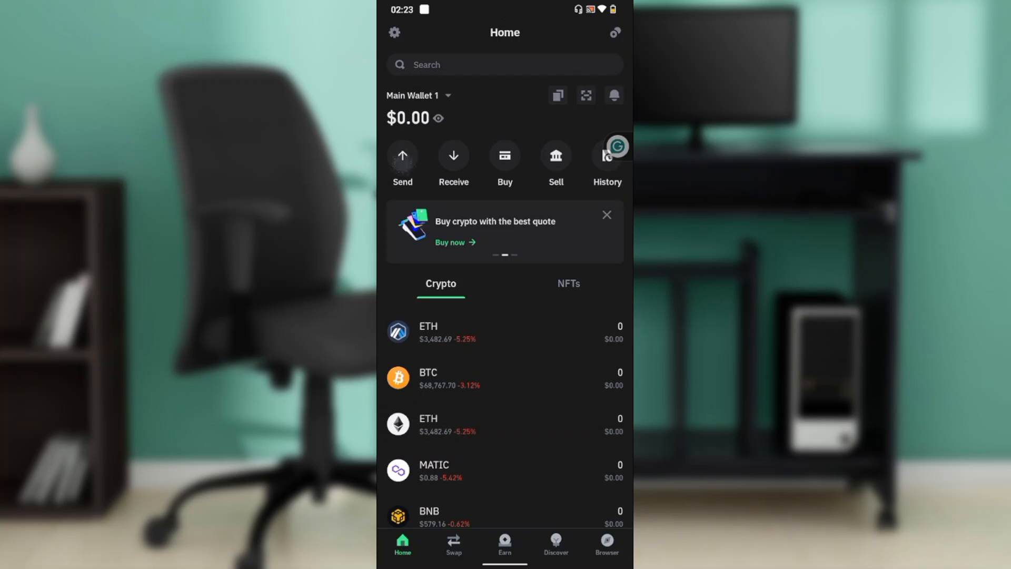
- Go to the BTC coin page and start a Bitcoin send, reaching the empty Send BTC form
click(402, 161)
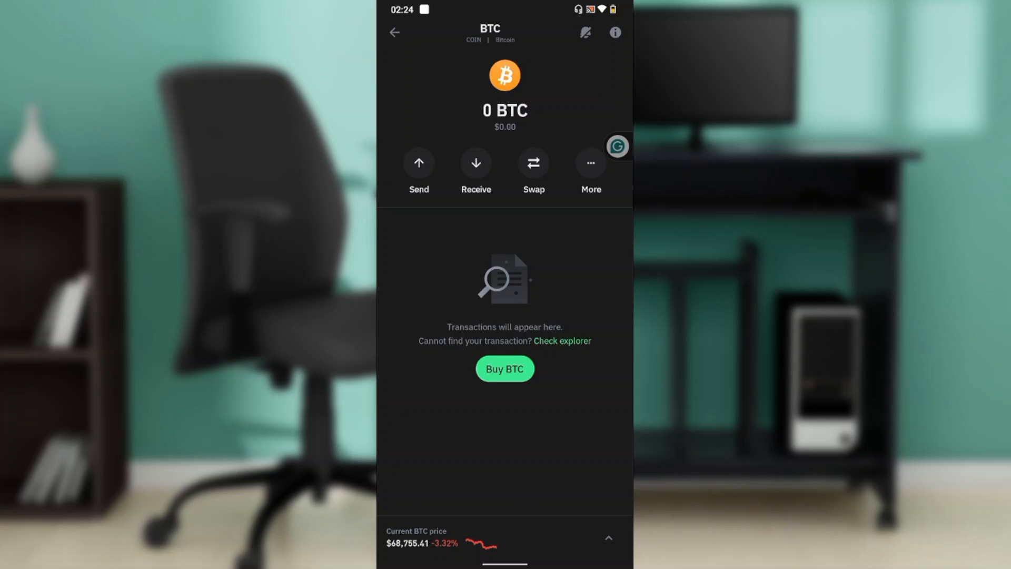
click(418, 163)
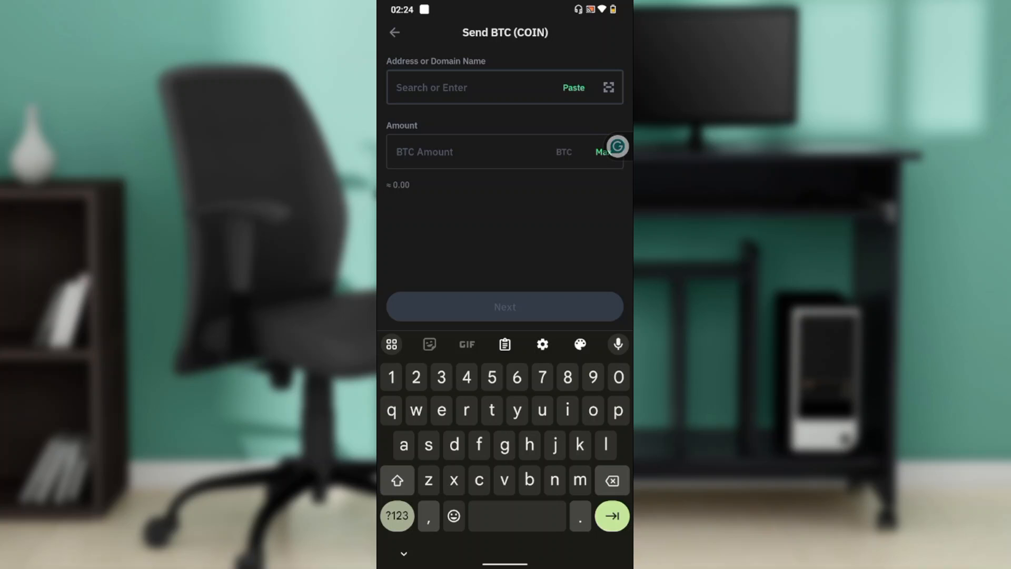
- Paste the copied episode link into the recipient address field, flagged invalid, and move to the amount field
click(464, 87)
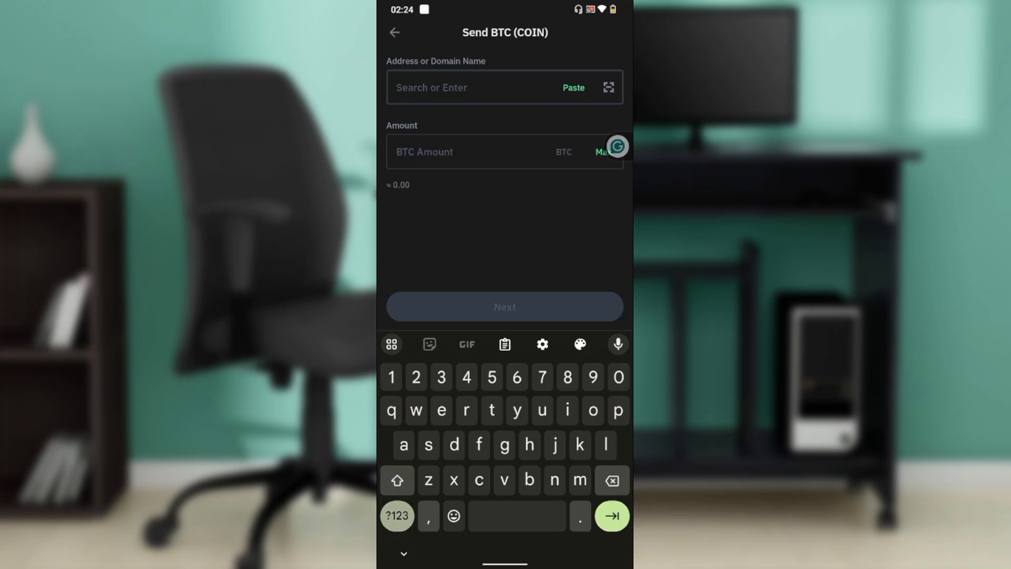
click(464, 87)
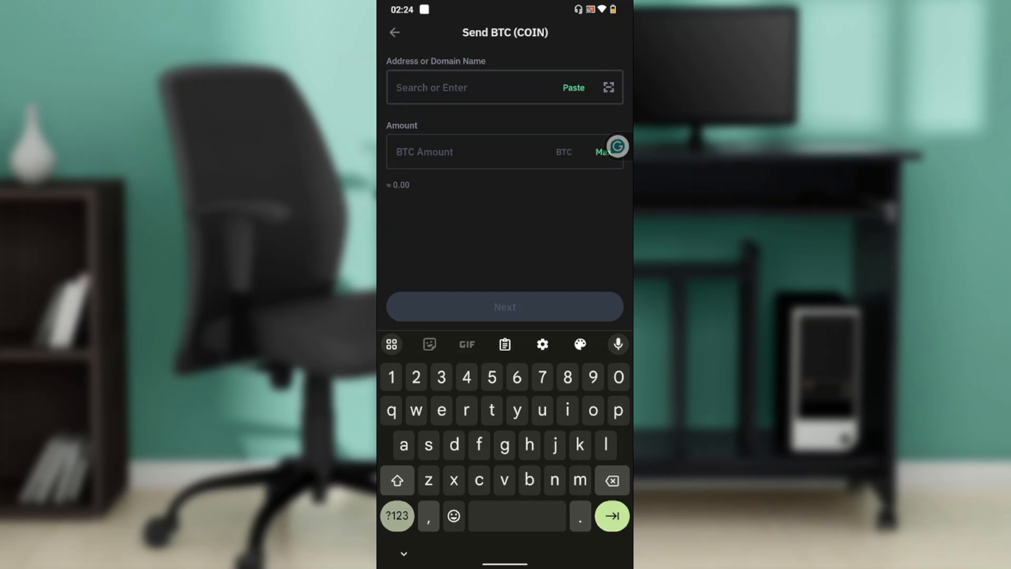
click(452, 88)
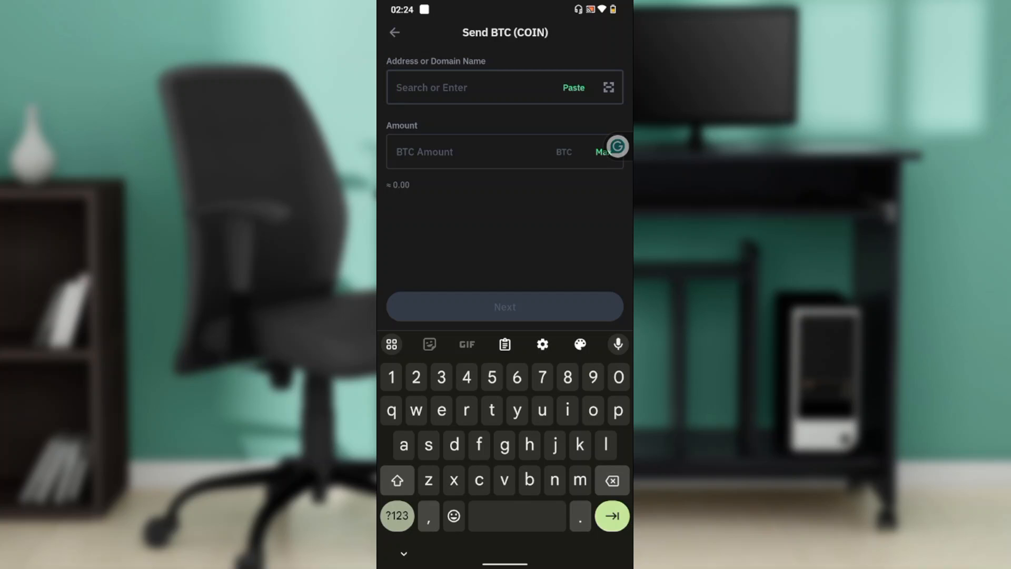
click(452, 88)
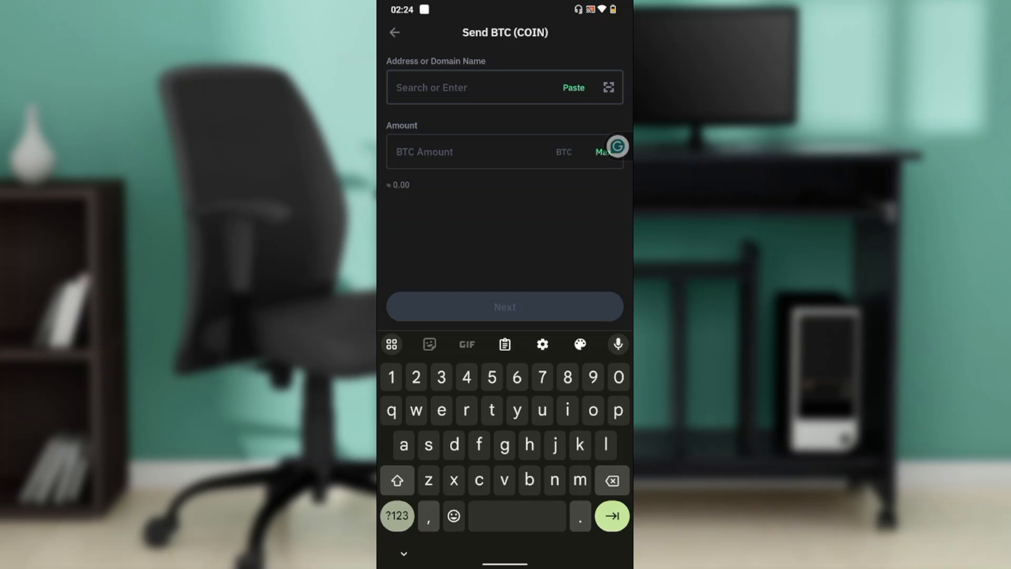
click(471, 87)
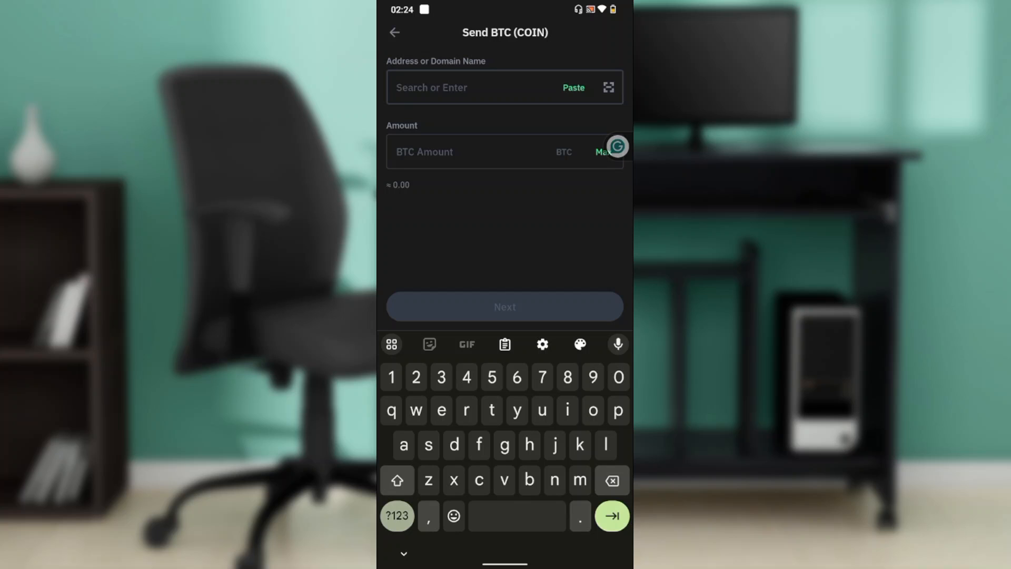
click(451, 87)
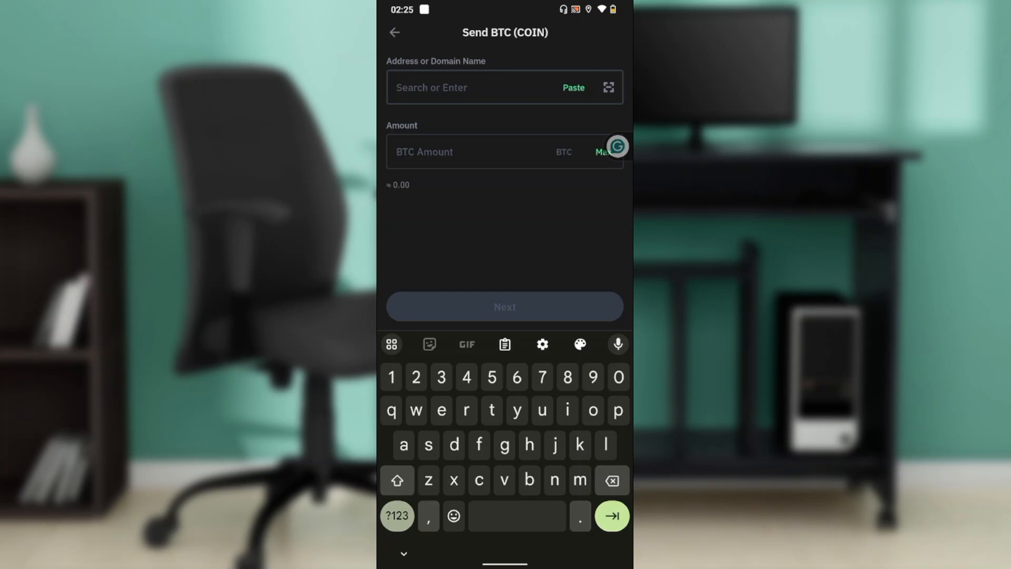
click(573, 87)
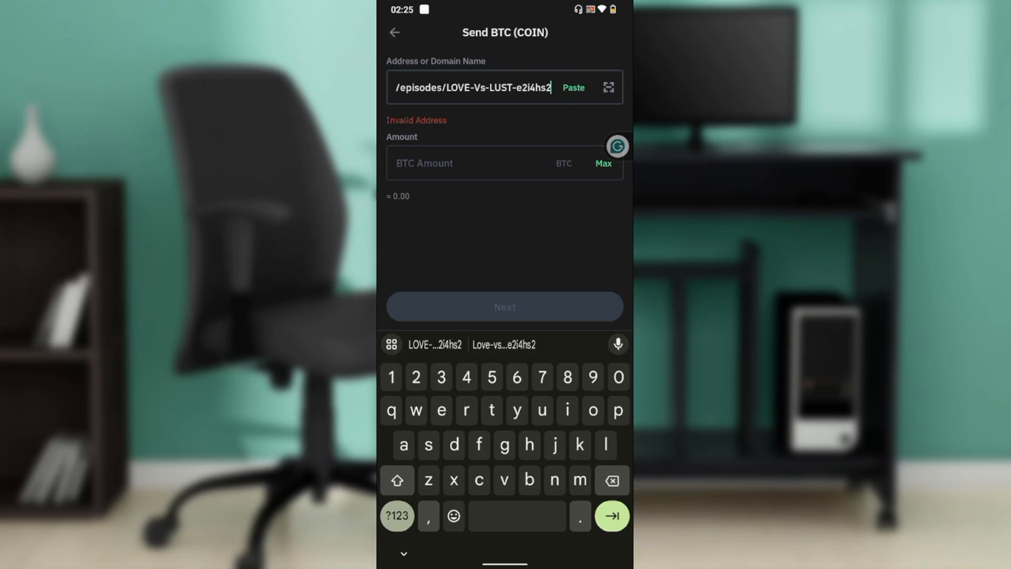
click(474, 163)
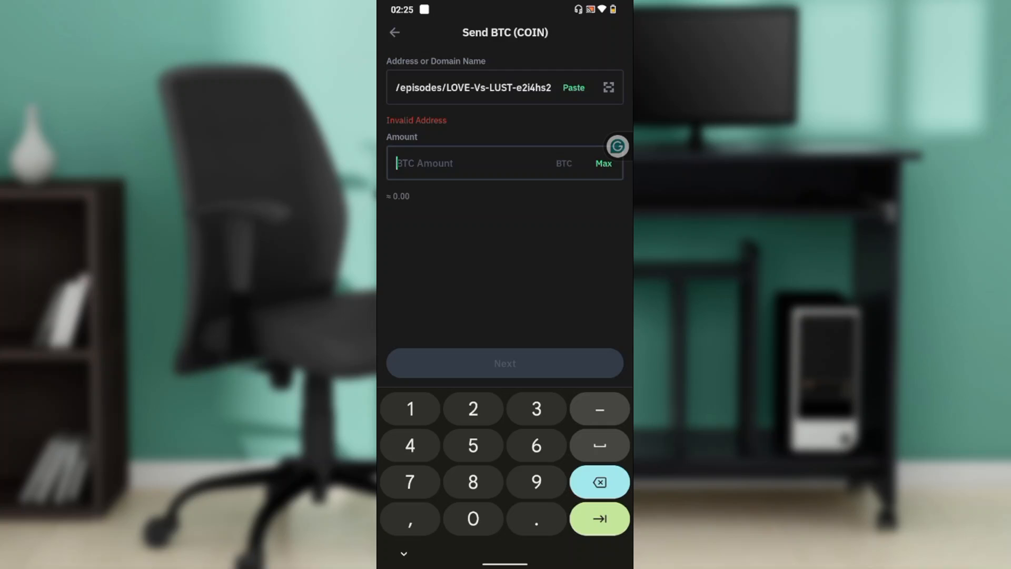
- Start the QR code scanner from the address field to capture a recipient address
click(608, 87)
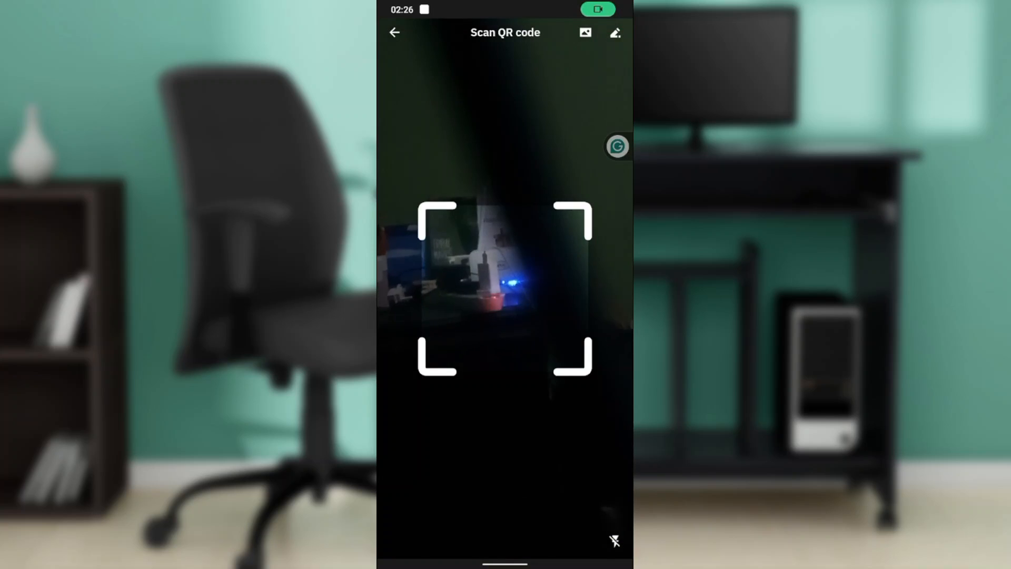